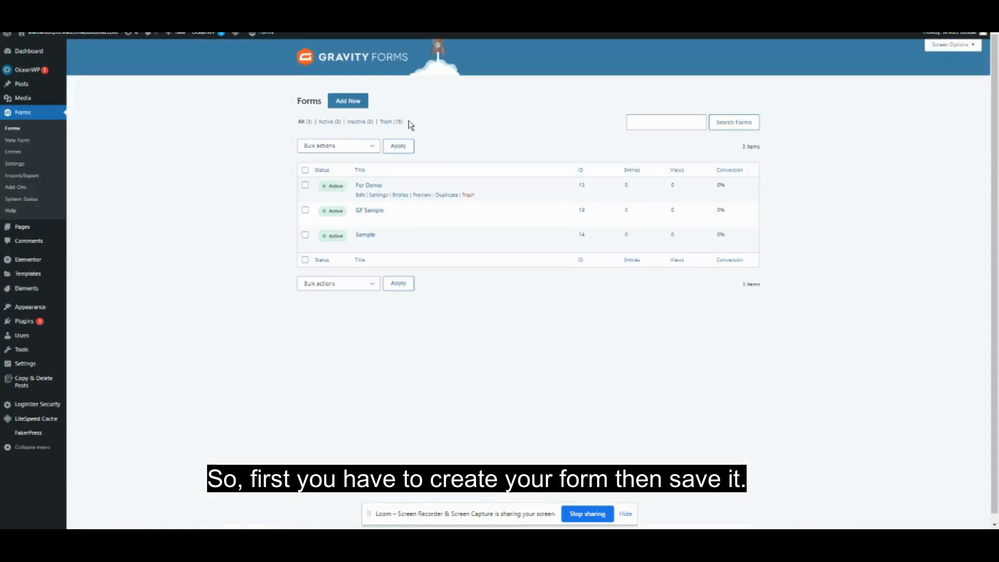
Step: Open the Create a New Form dialog and focus its empty Form Title field
click(348, 101)
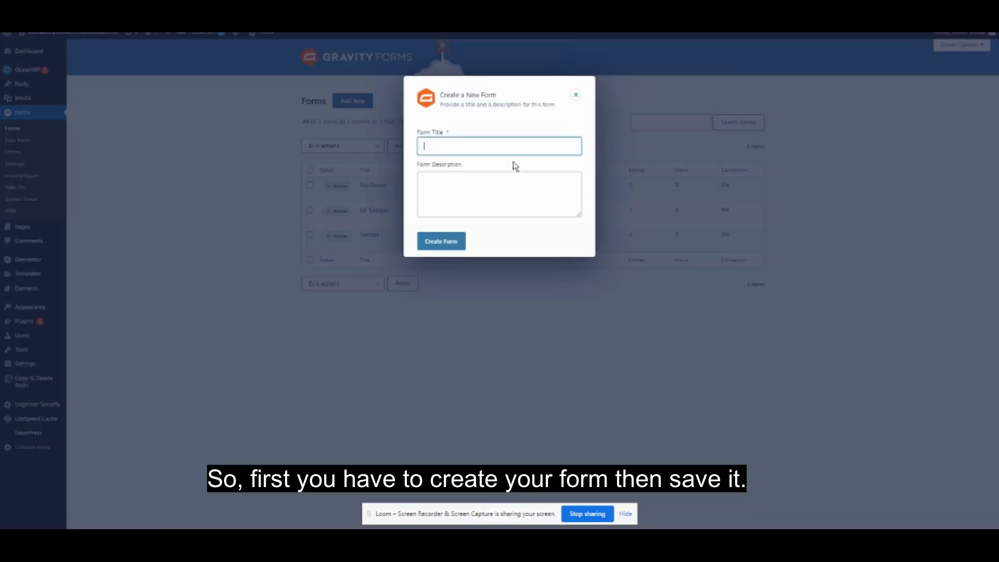
click(500, 145)
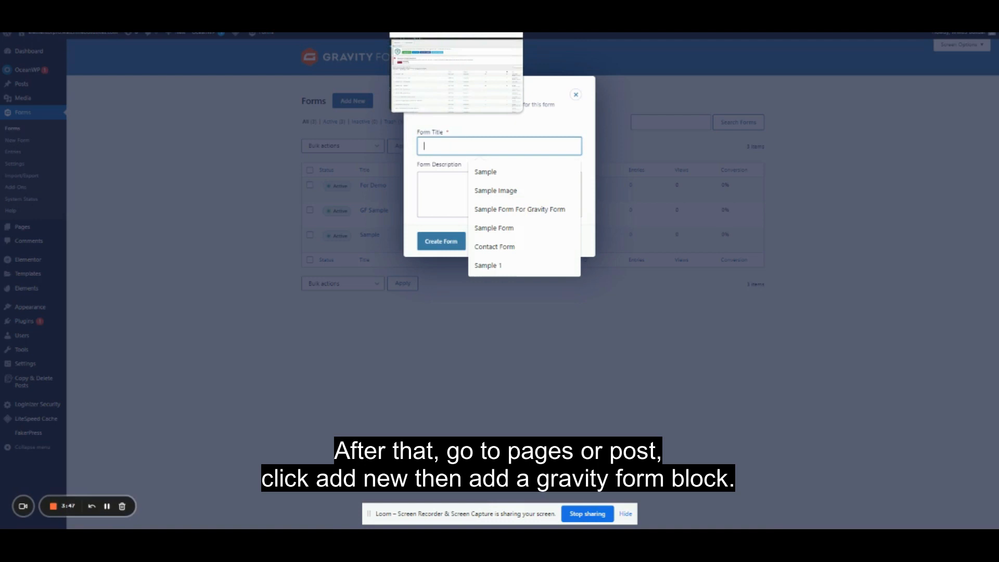
Step: From the Posts list, start a new post in the block editor
click(22, 83)
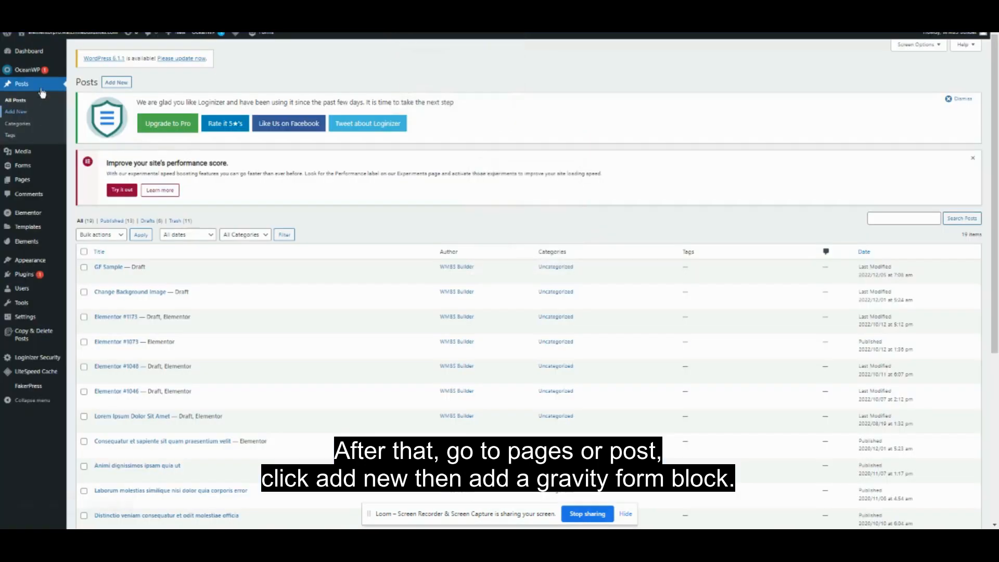
mouse_move(123, 299)
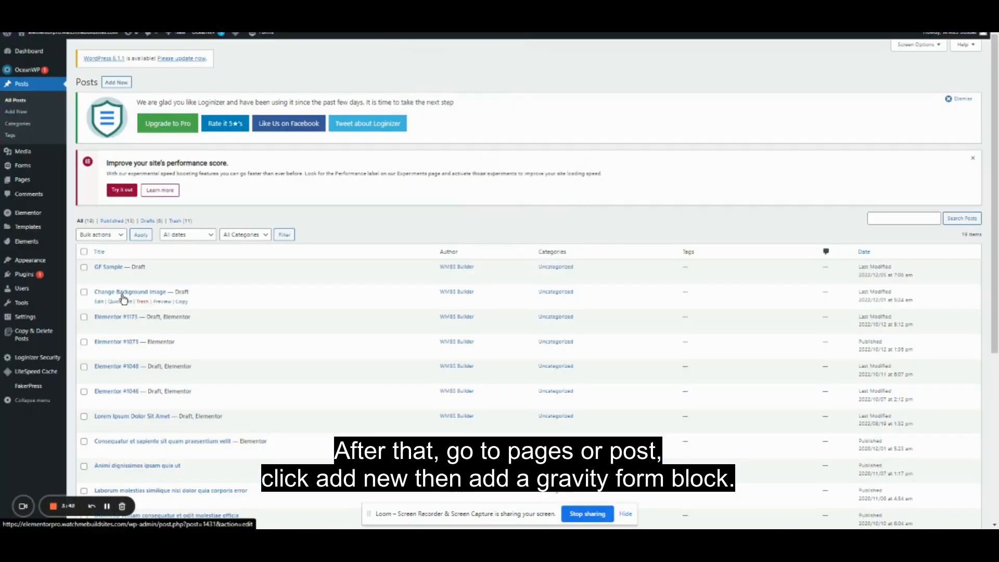
click(117, 82)
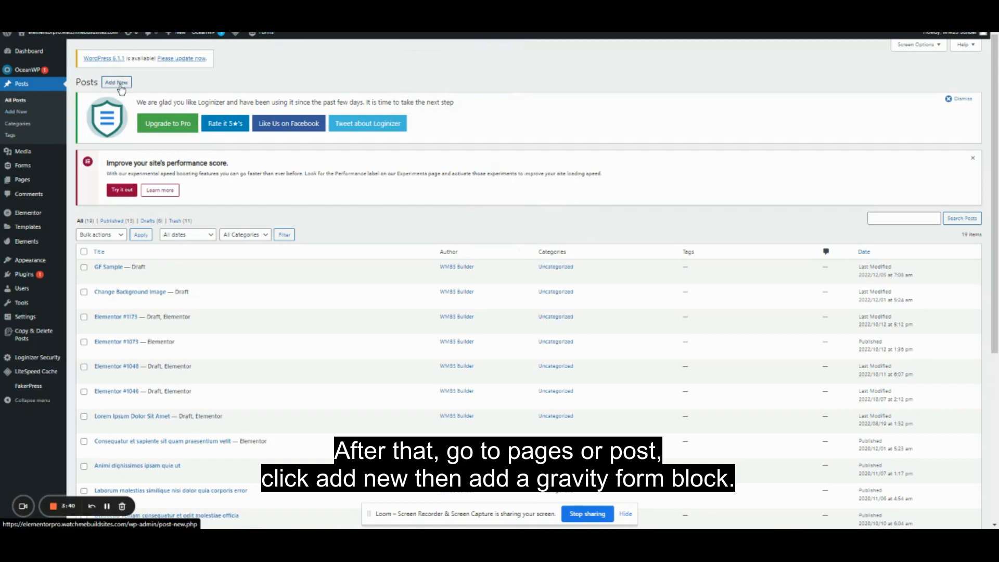
click(116, 82)
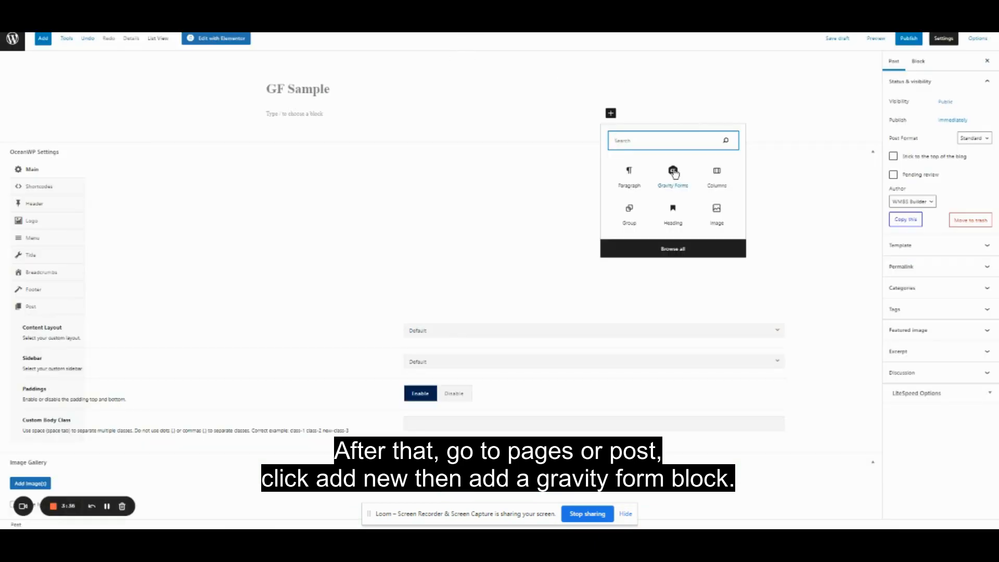
Step: Insert a Gravity Forms block and choose the Sample form to display
click(673, 175)
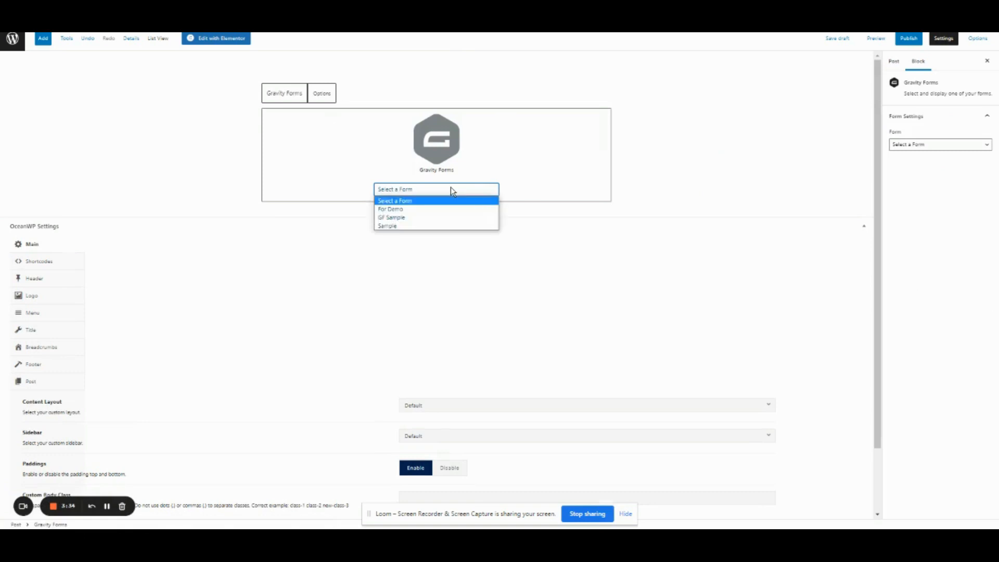
click(387, 225)
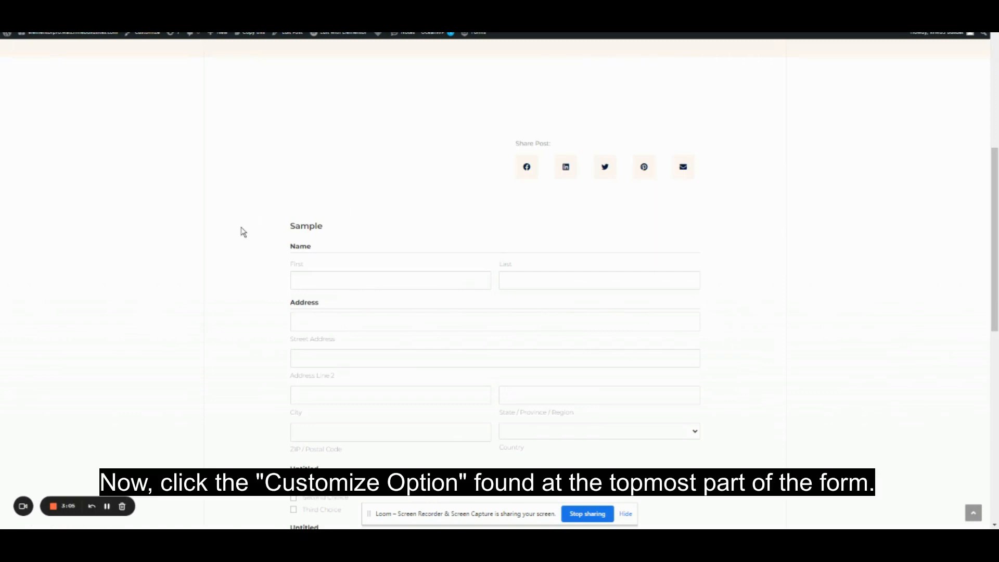
mouse_move(270, 226)
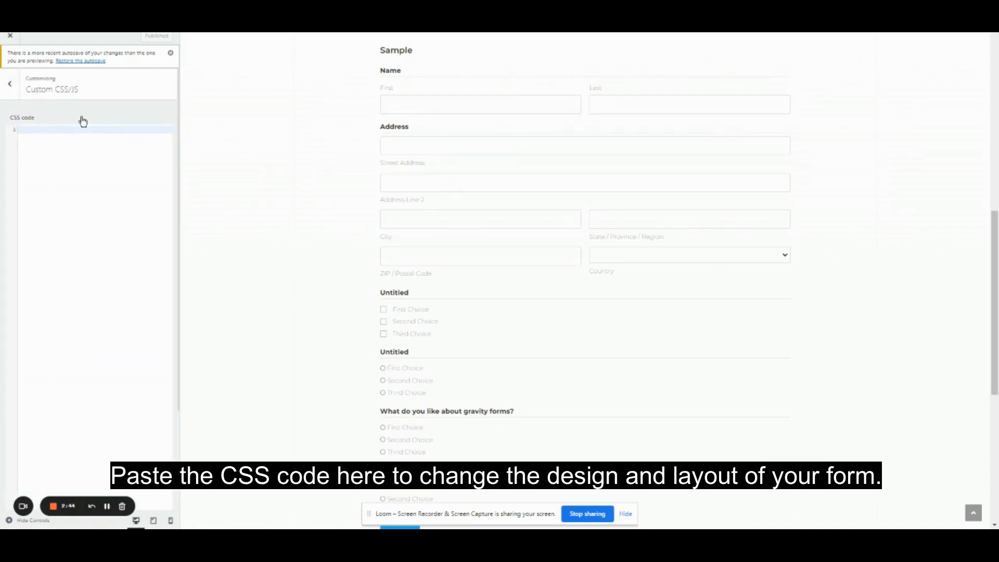
Step: Click into the Custom CSS code area to start entering form CSS
click(83, 127)
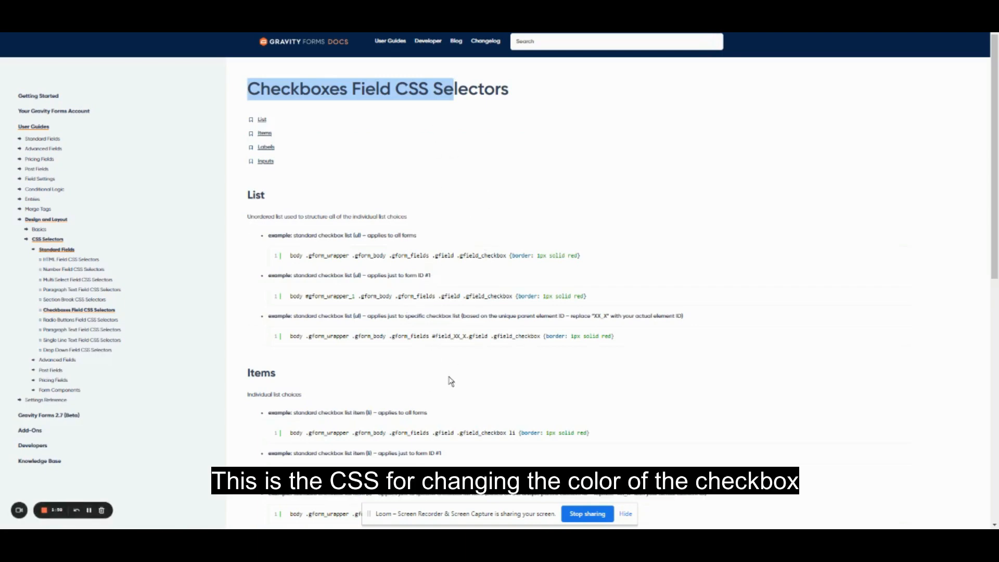
Step: Open the Drop Down Field CSS Selectors article and highlight its heading
scroll(down, 3)
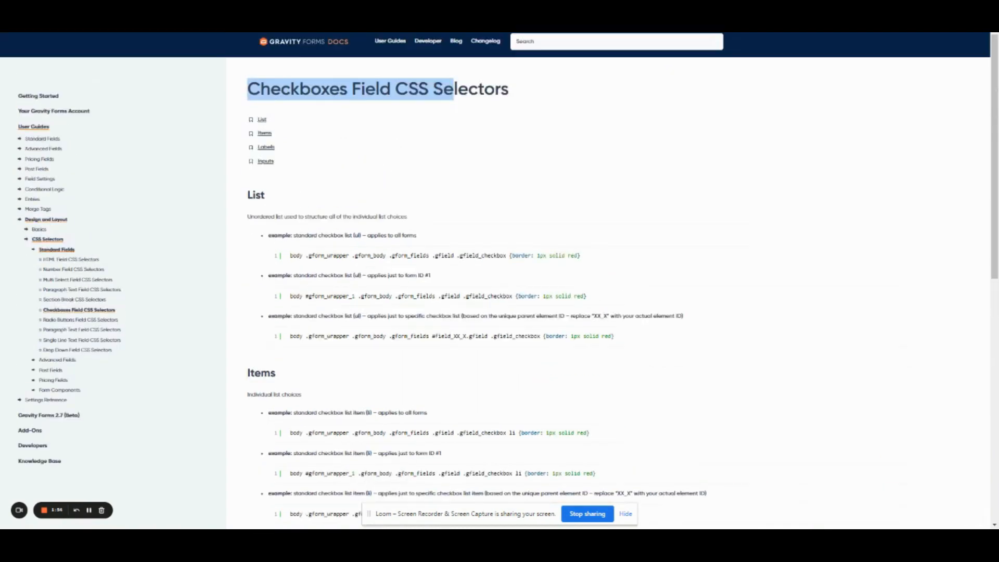
click(77, 350)
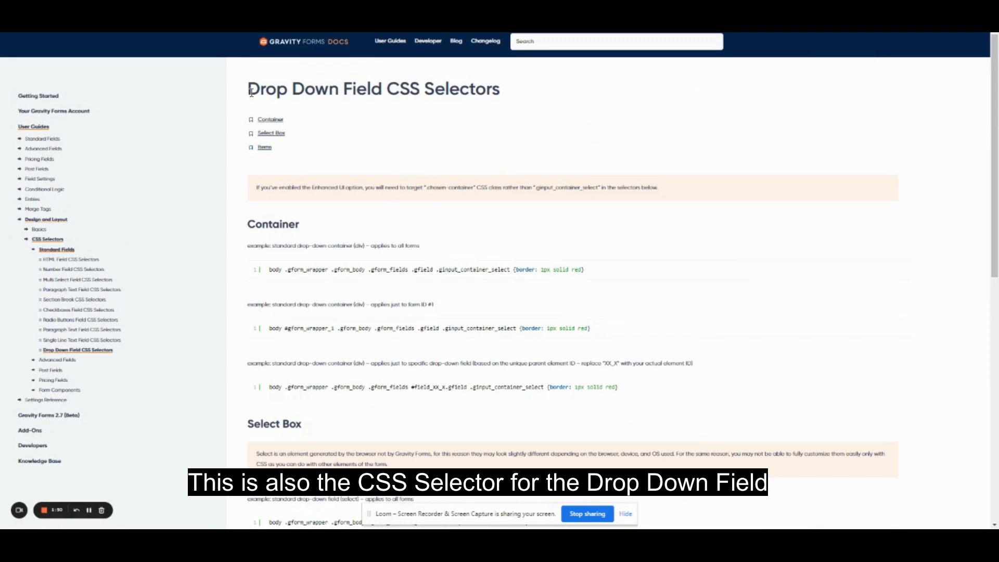
drag(249, 89, 421, 89)
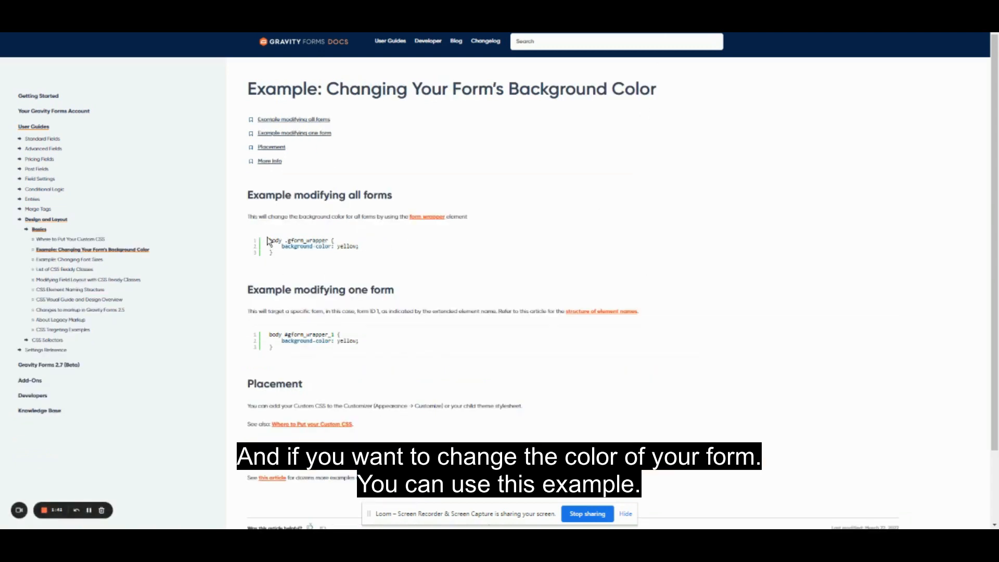
Step: Highlight the CSS example that sets all forms' background to yellow
drag(260, 241, 357, 250)
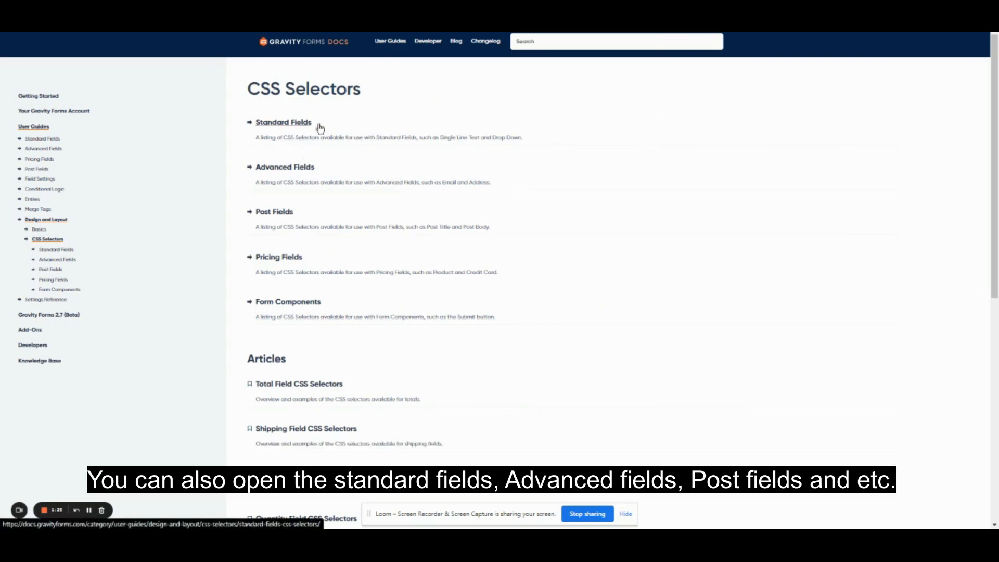
mouse_move(326, 126)
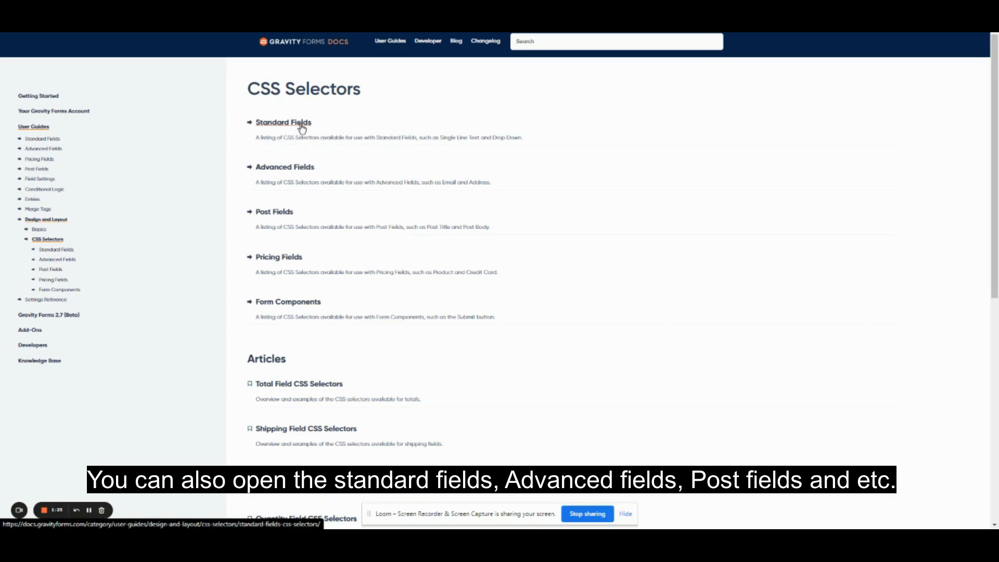
Step: Scroll the CSS Selectors page down to Multi-Page Forms and Validation Errors selectors
click(274, 212)
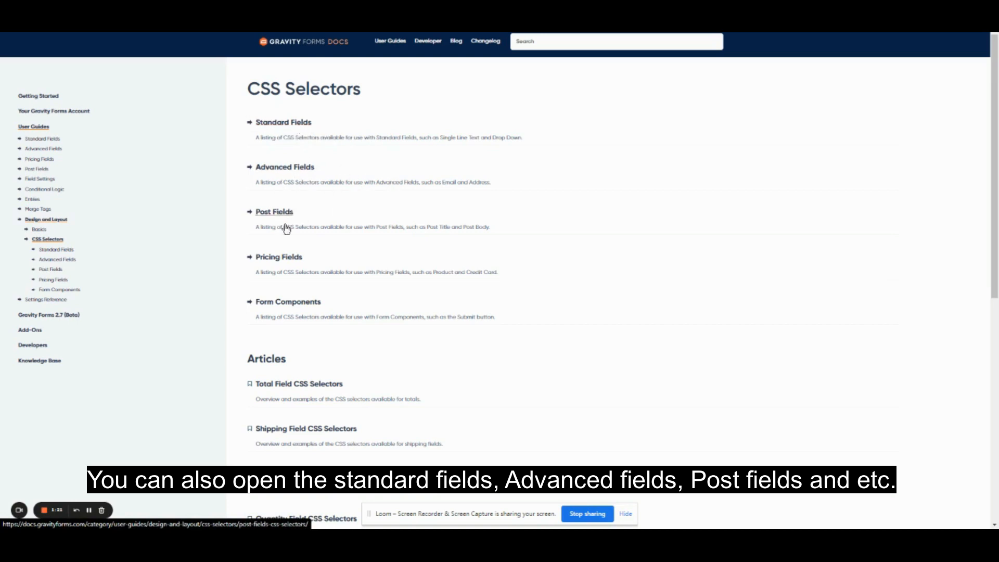
scroll(down, 3)
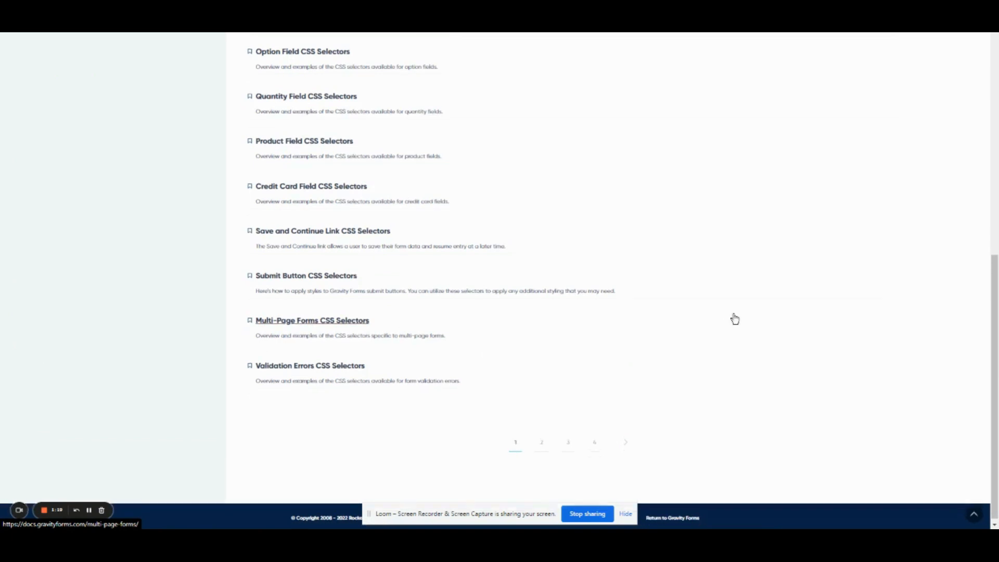